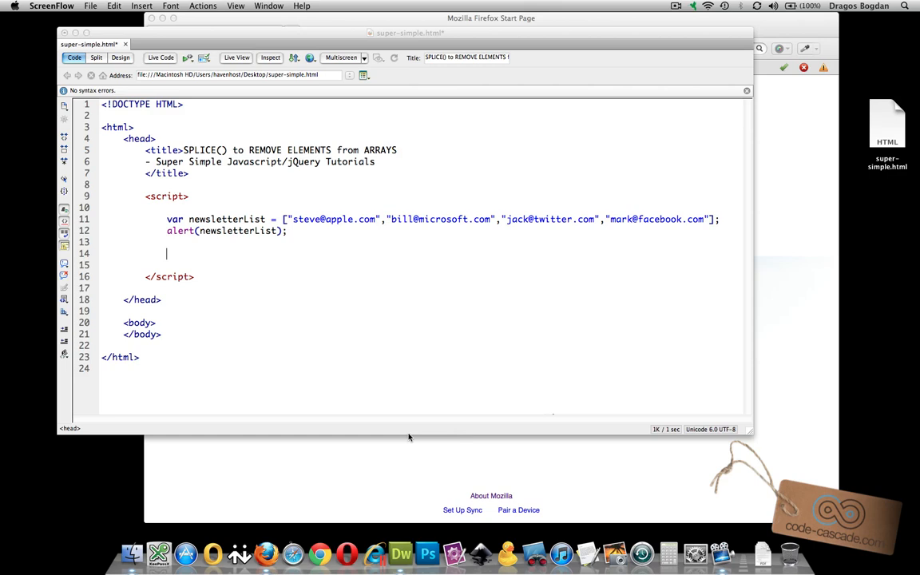
mouse_move(368, 376)
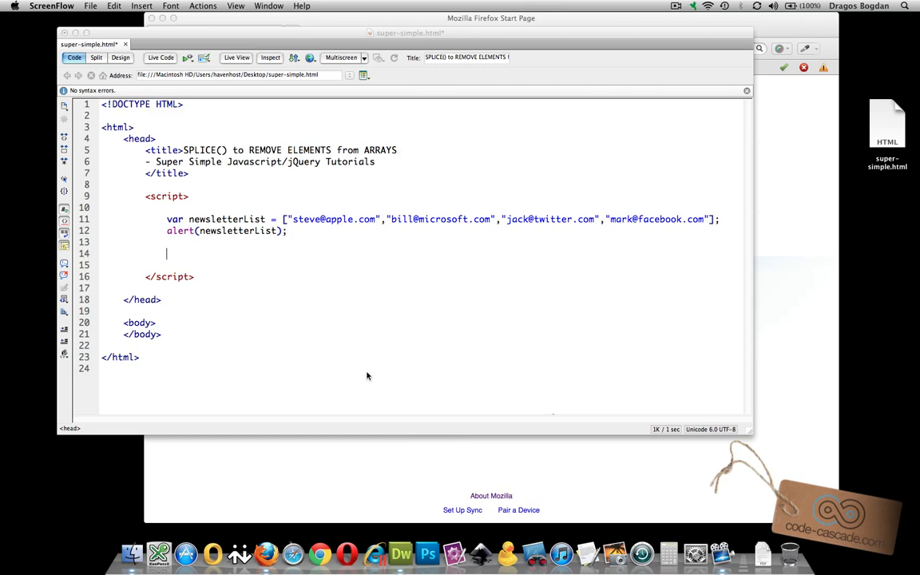
mouse_move(639, 225)
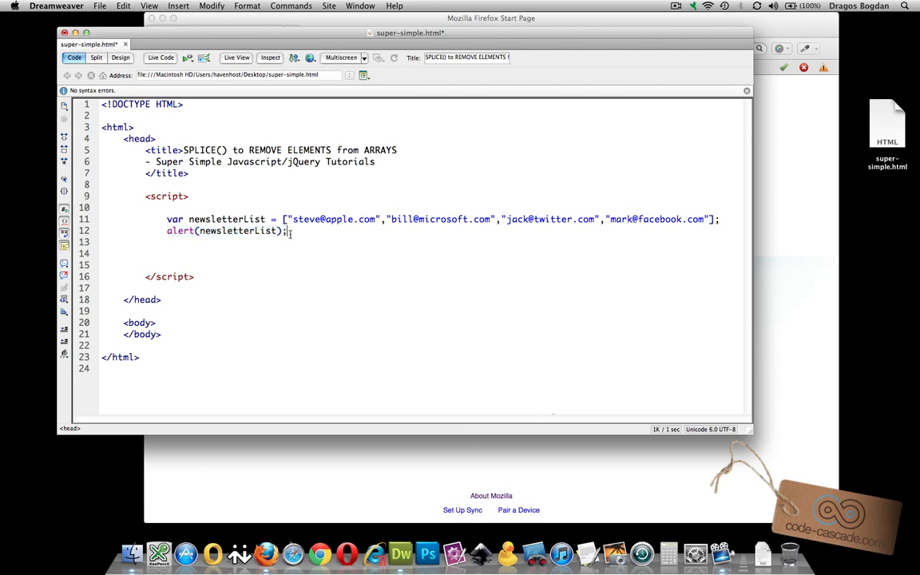
Step: Insert a new line below the first alert containing newsletterList.splice(); with no arguments
key(Return)
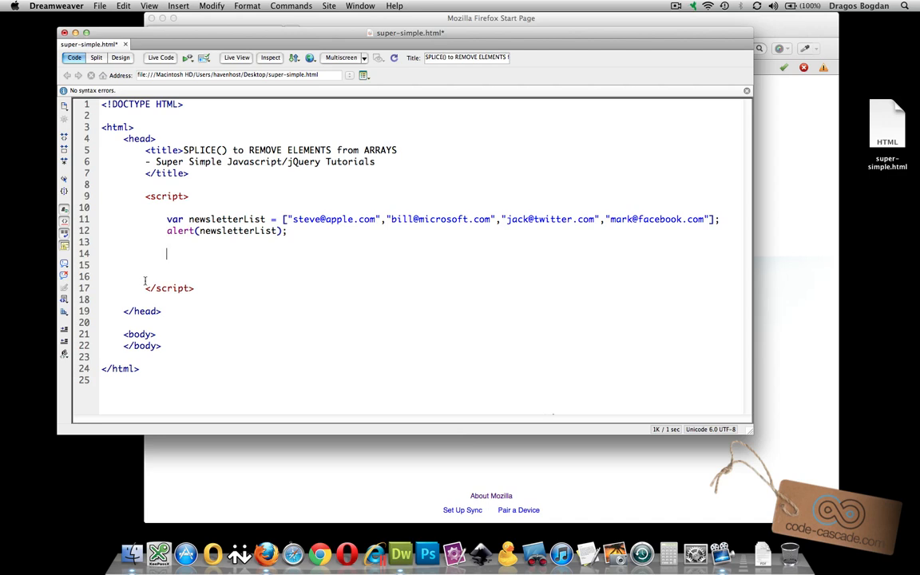
double_click(226, 219)
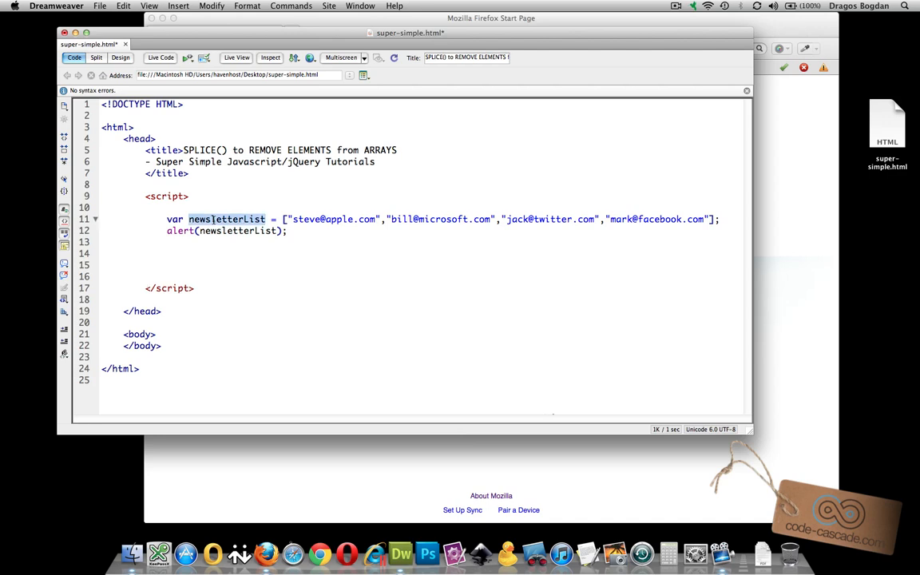
text(newsletterList)
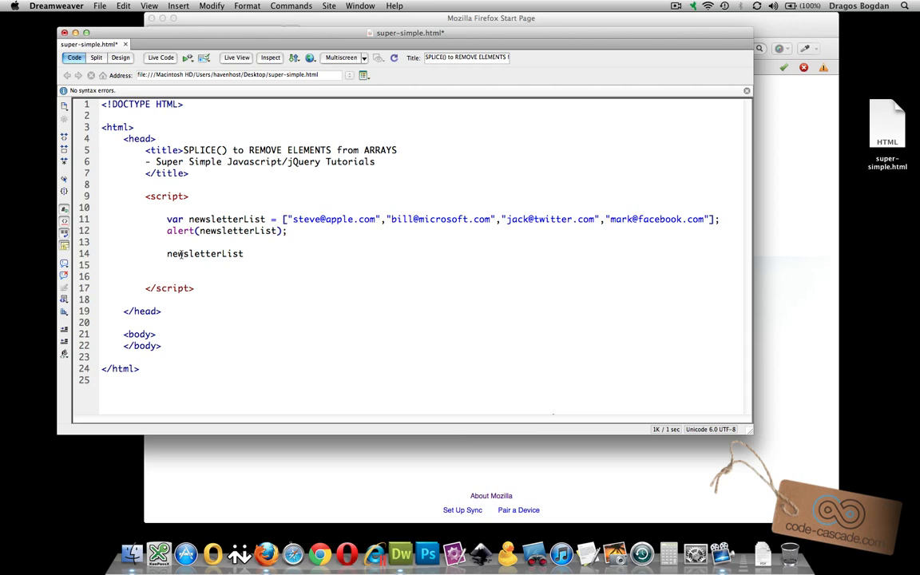
text(.splice()
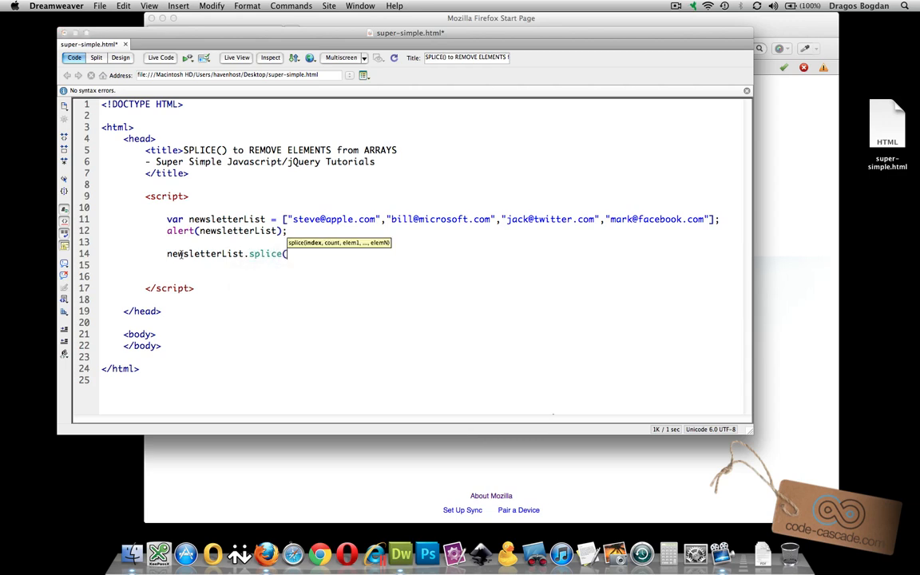
text();)
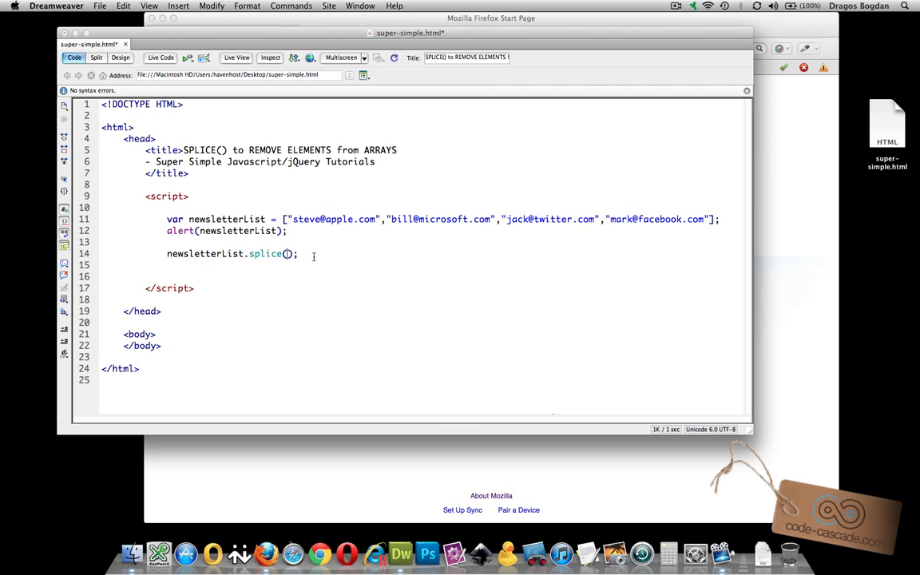
mouse_move(481, 261)
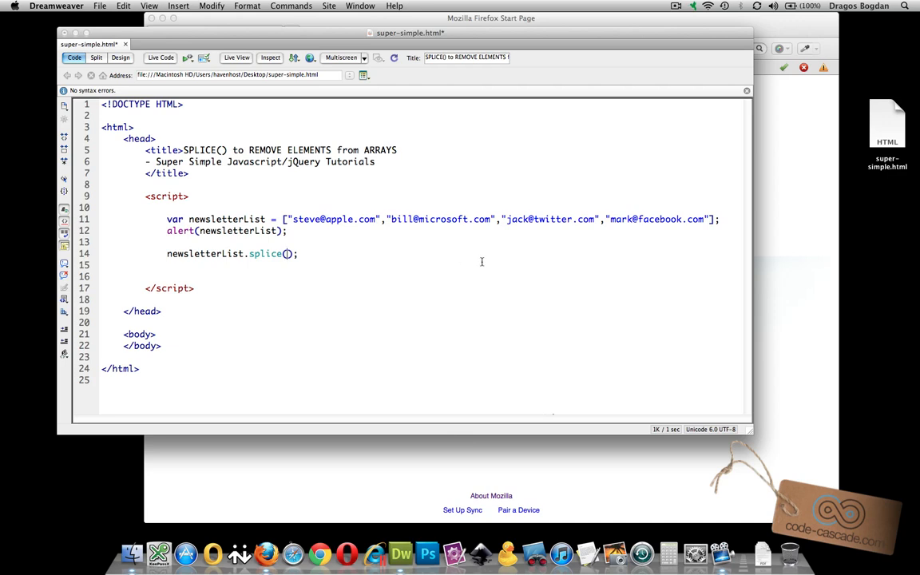
mouse_move(603, 260)
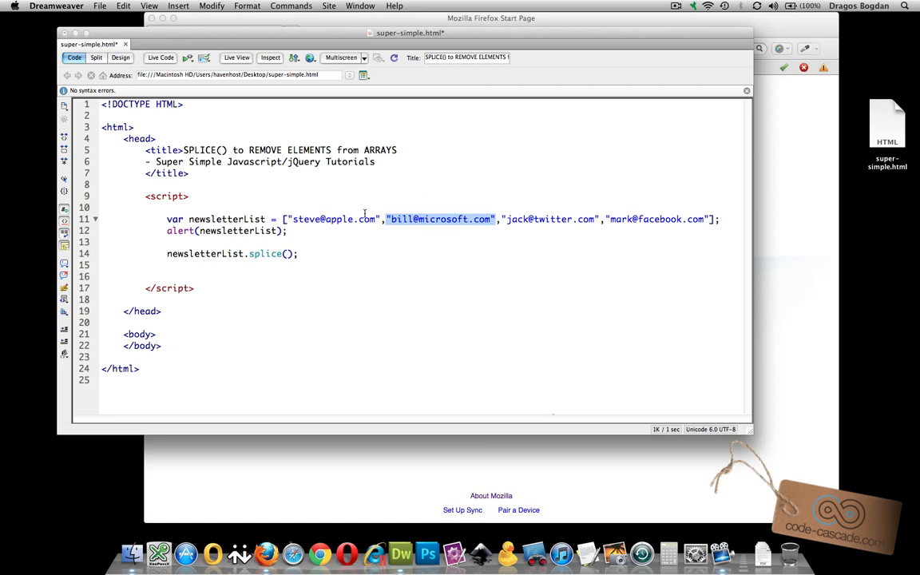
Step: Change the call to splice(1,1) and add alert(newsletterList); on the line below
click(250, 264)
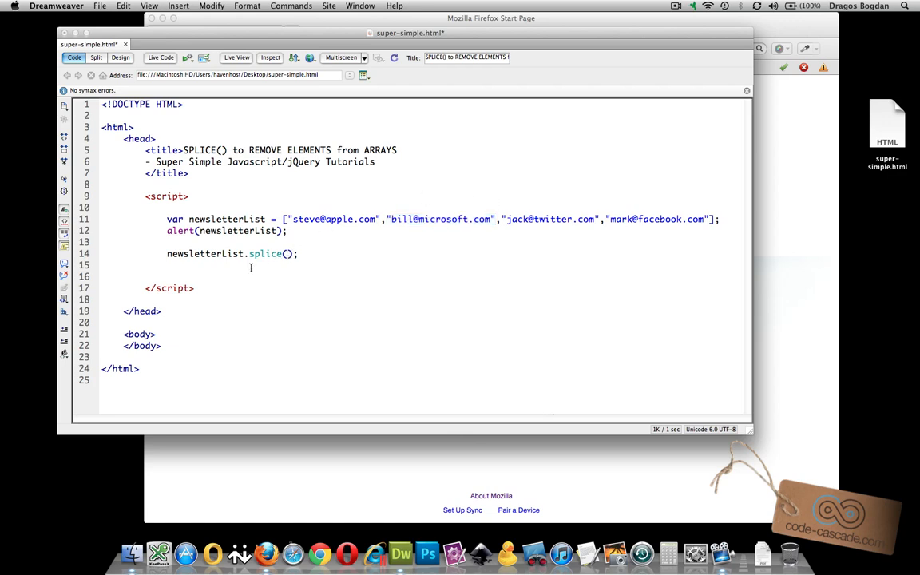
text(1)
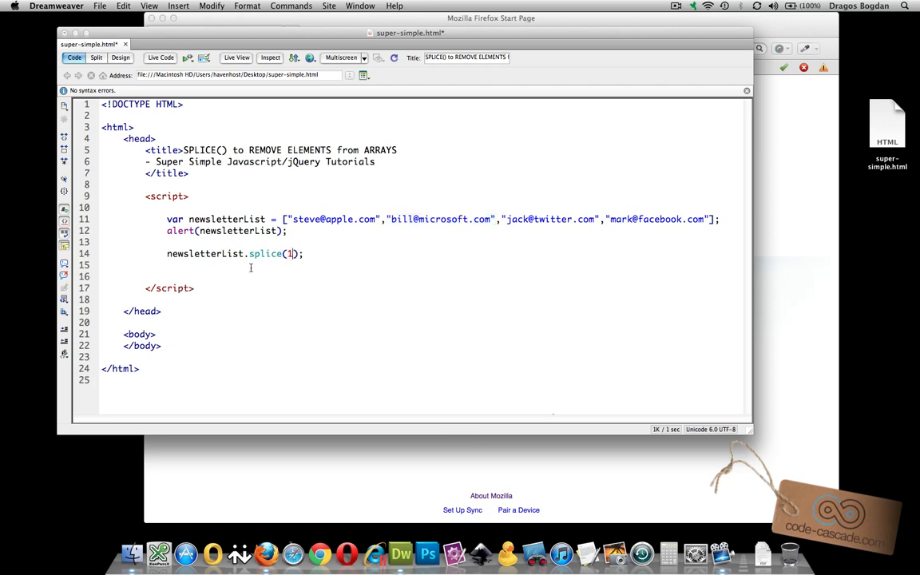
text(,)
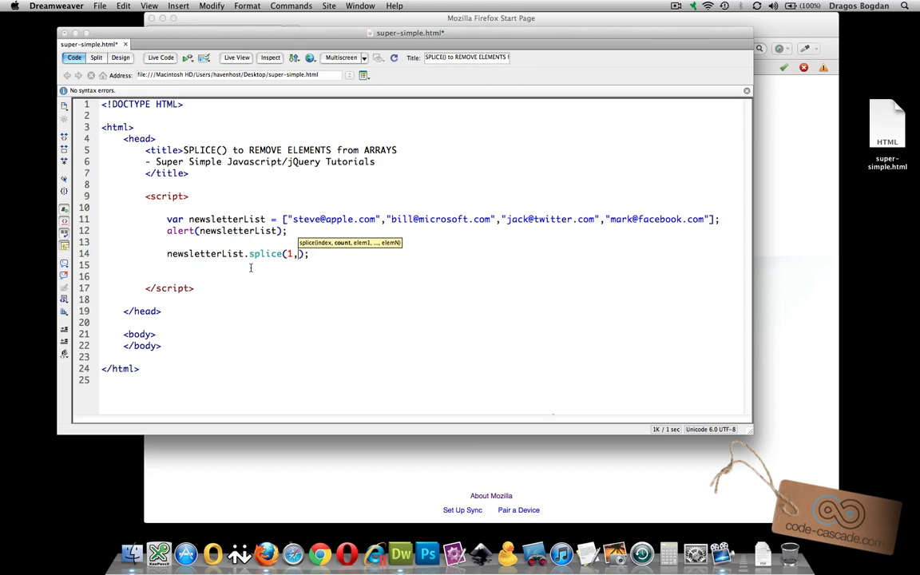
text(1)
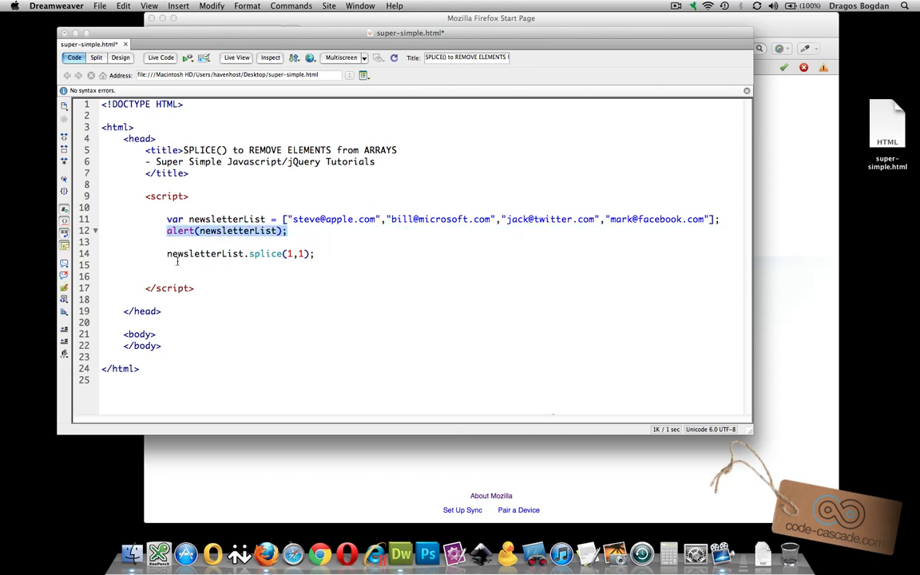
text(alert(newsletterList);)
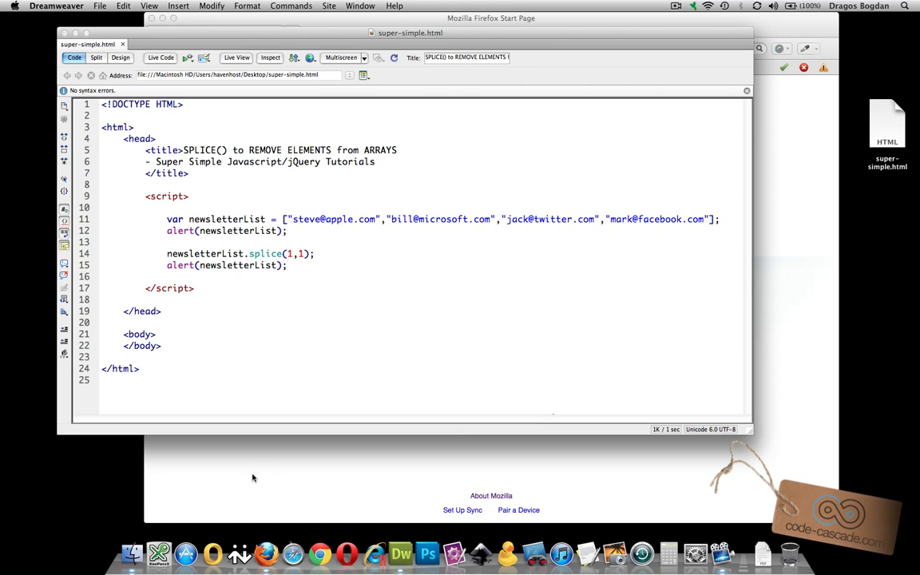
Step: Preview the page in Firefox and dismiss the first alert listing all four emails
click(310, 57)
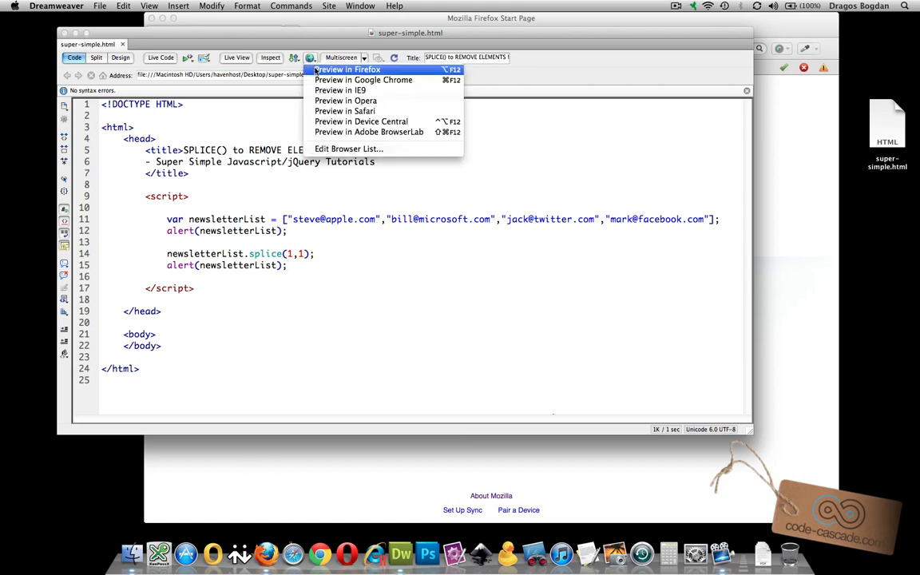
click(346, 69)
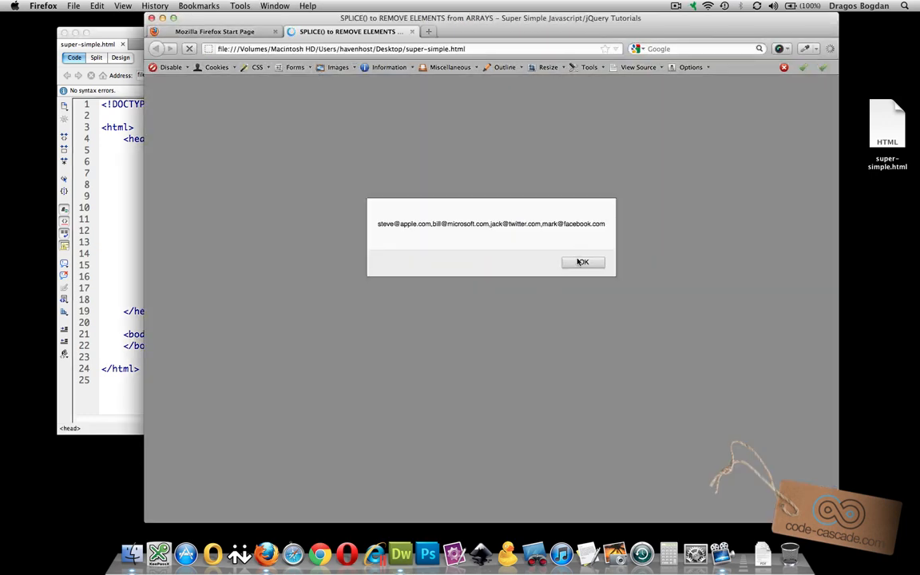
click(583, 262)
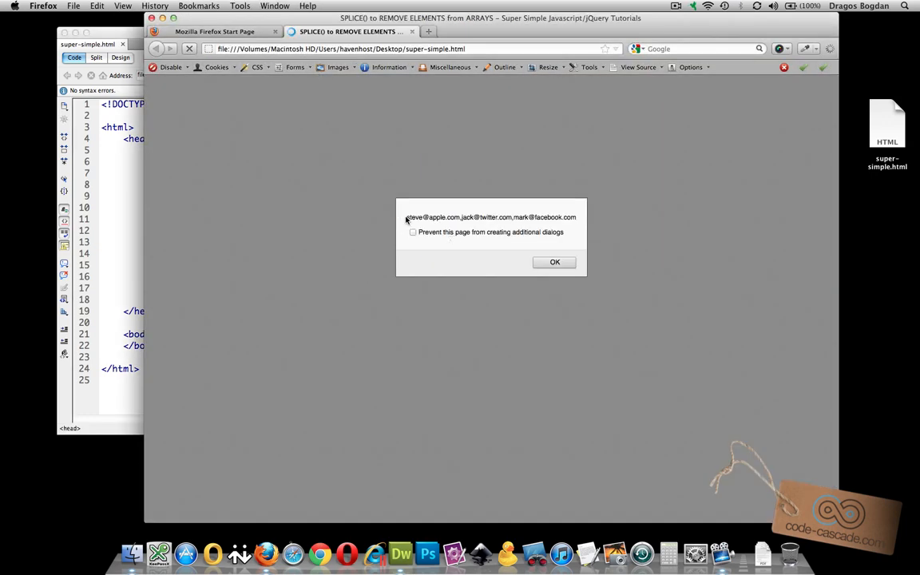
mouse_move(562, 227)
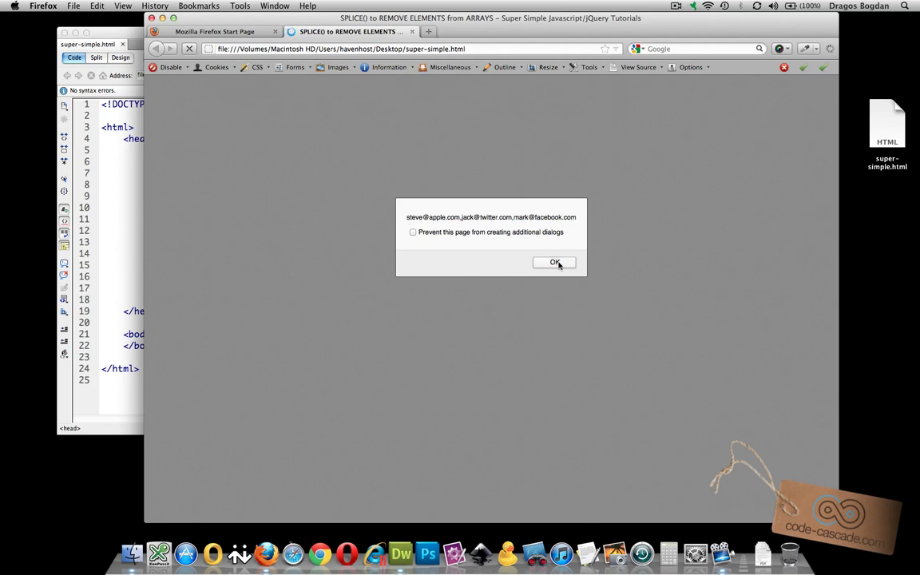
click(554, 263)
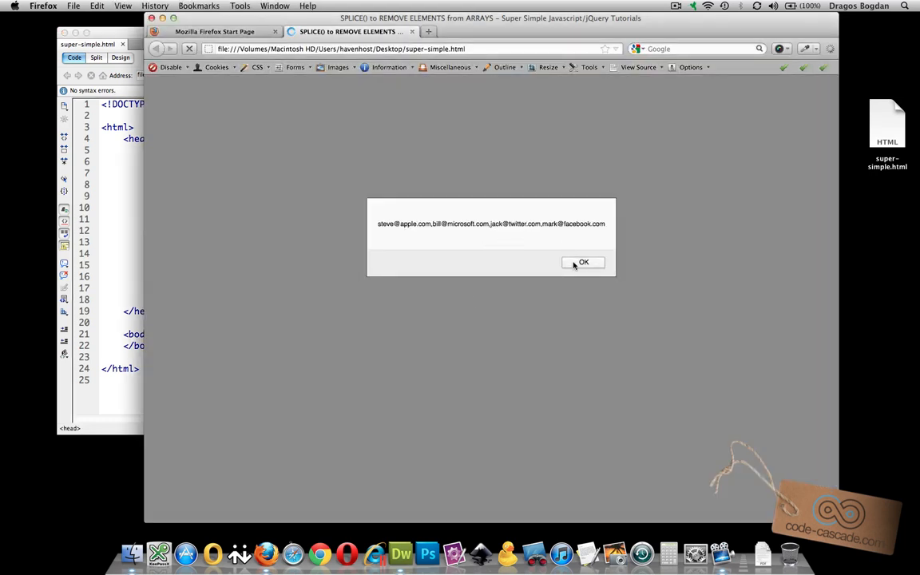
click(583, 262)
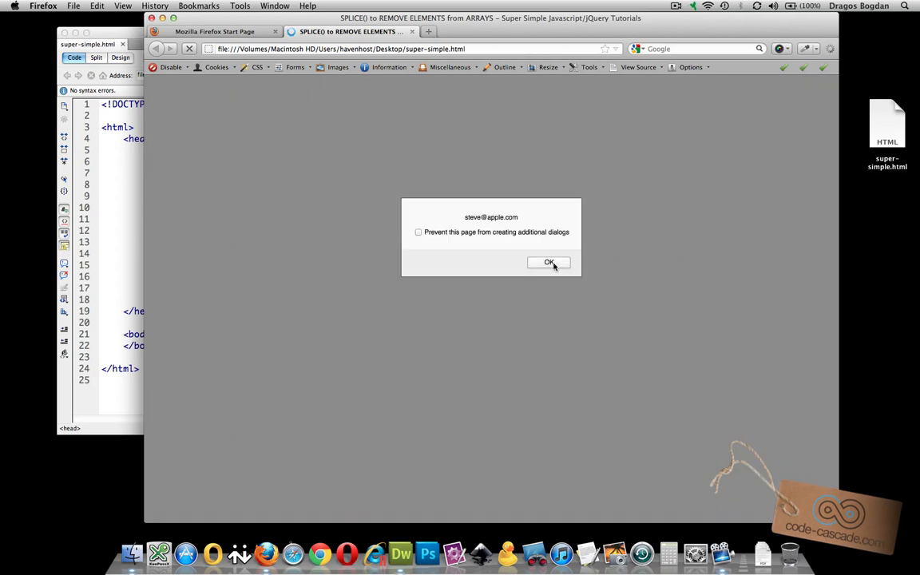
click(549, 262)
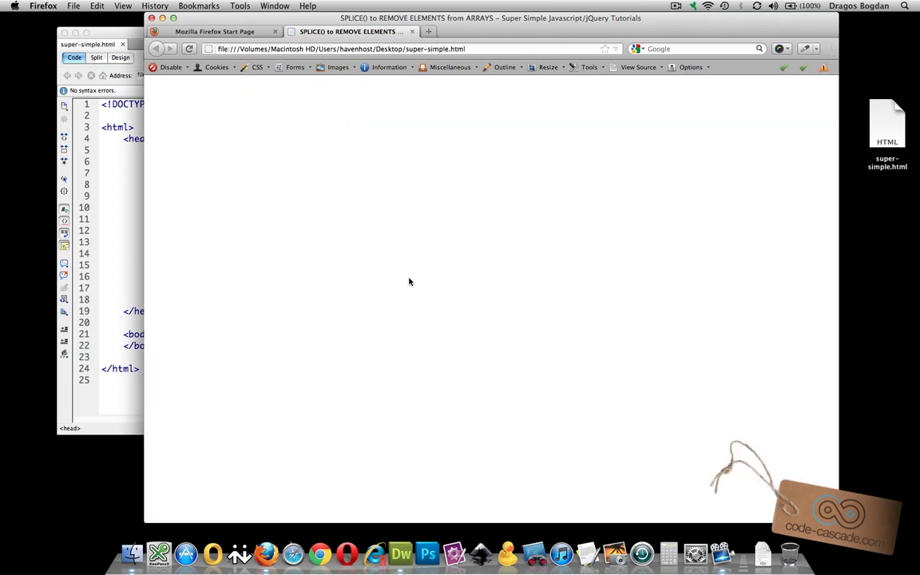
click(399, 553)
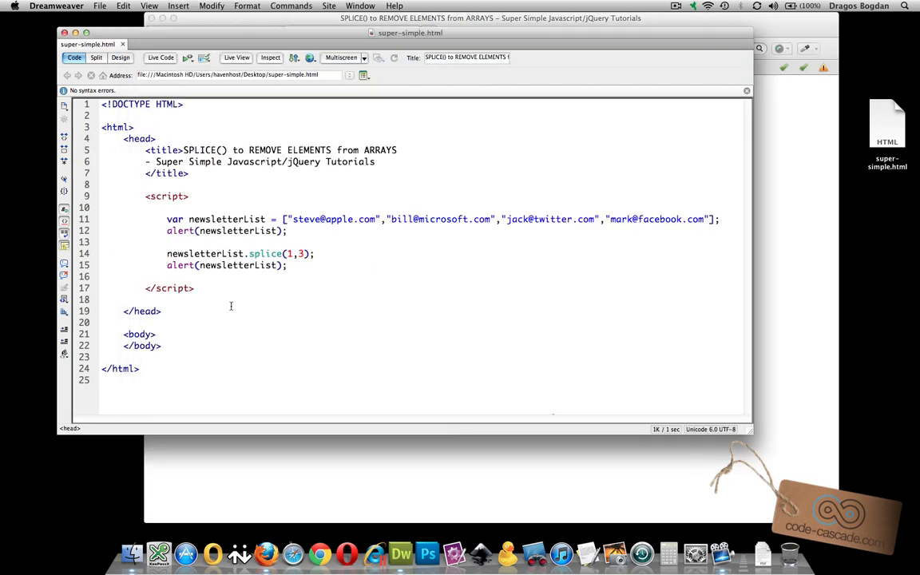
mouse_move(253, 312)
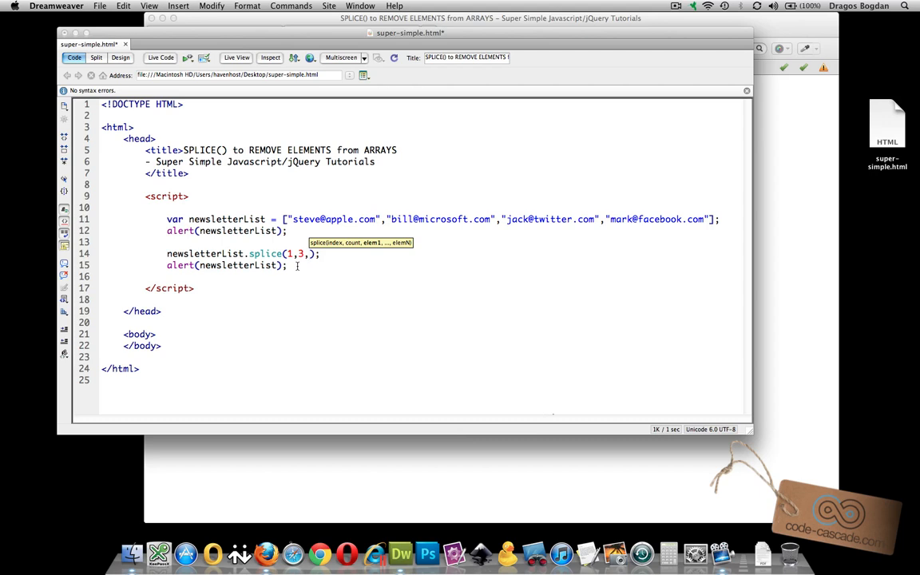
text("")
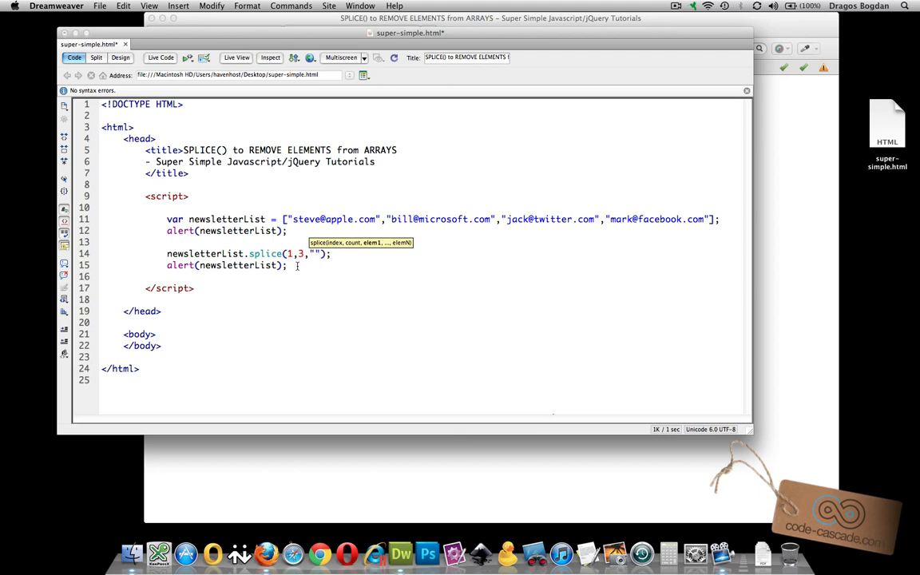
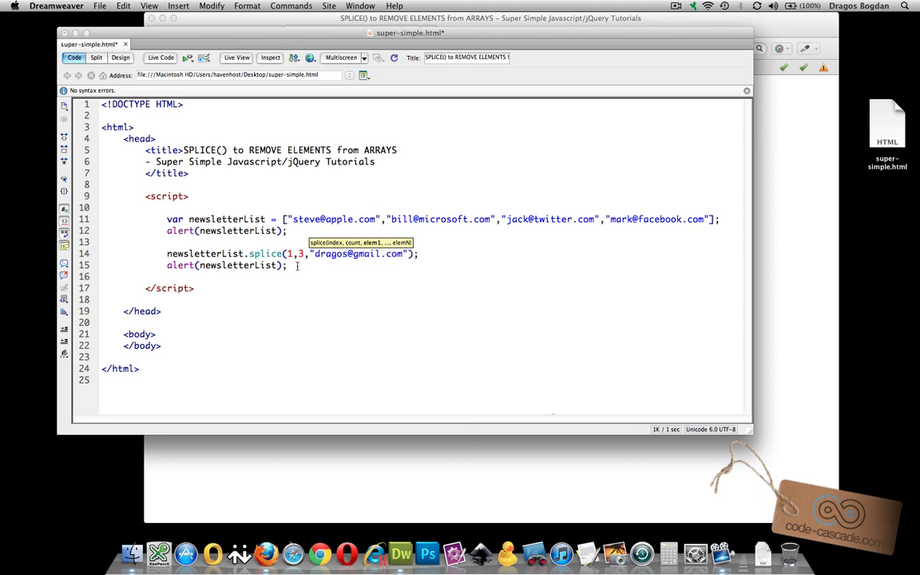
text(,)
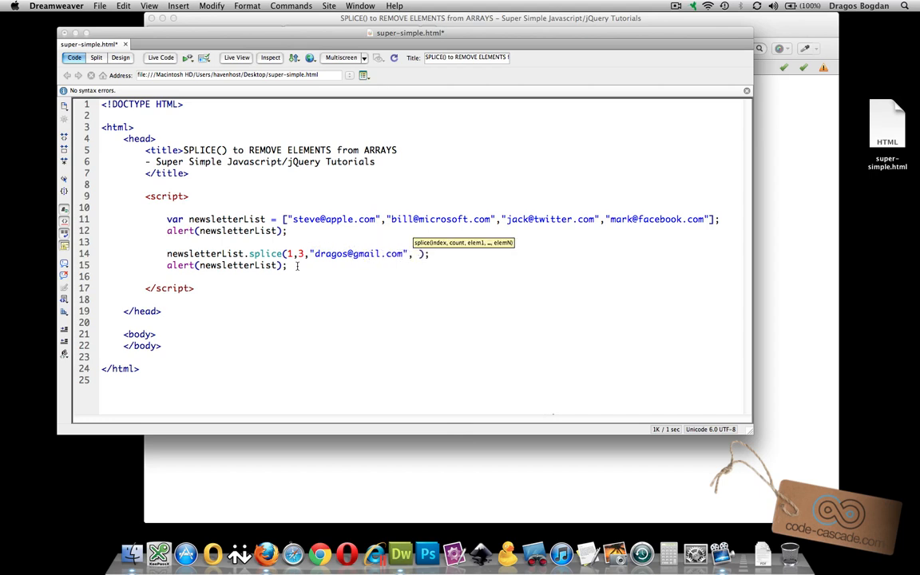
text("")
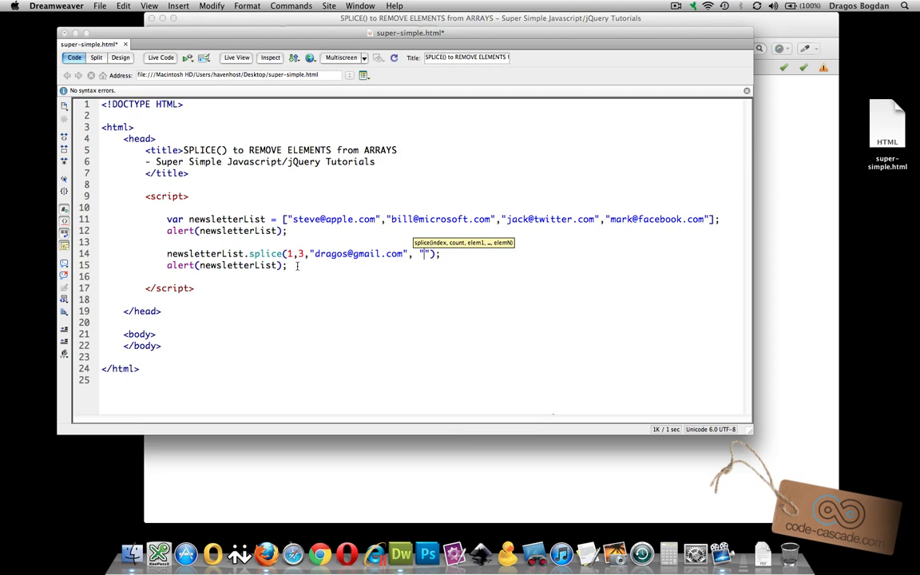
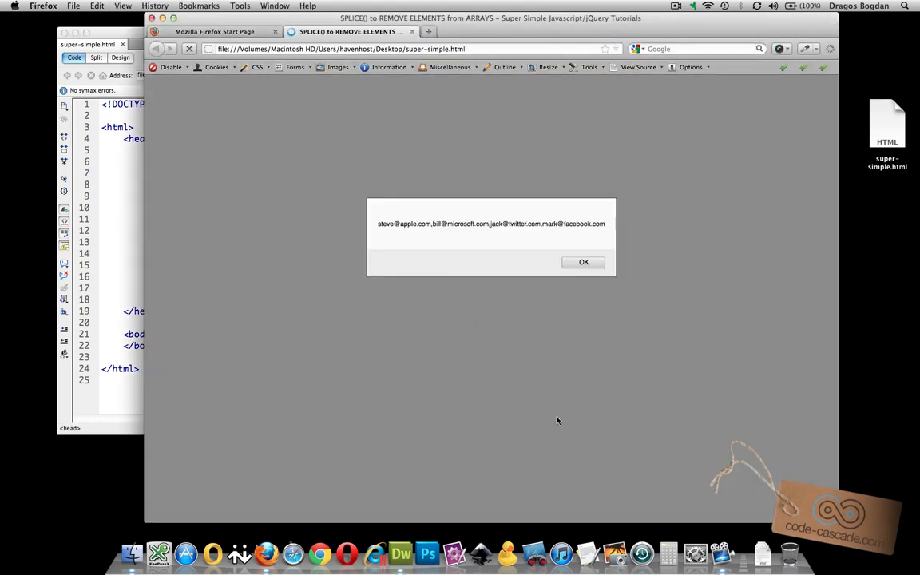
mouse_move(548, 196)
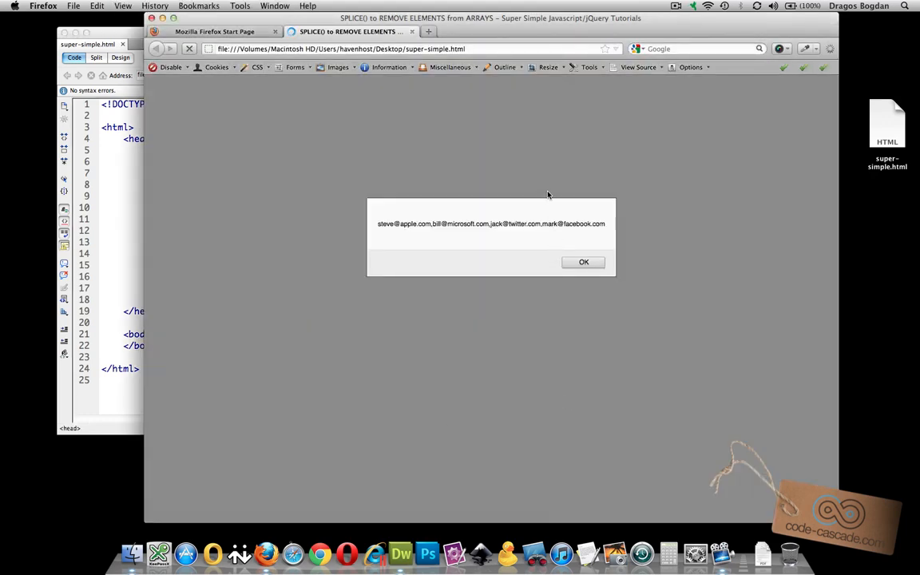
Step: Dismiss the reloaded page's first alert showing the four original emails
click(584, 262)
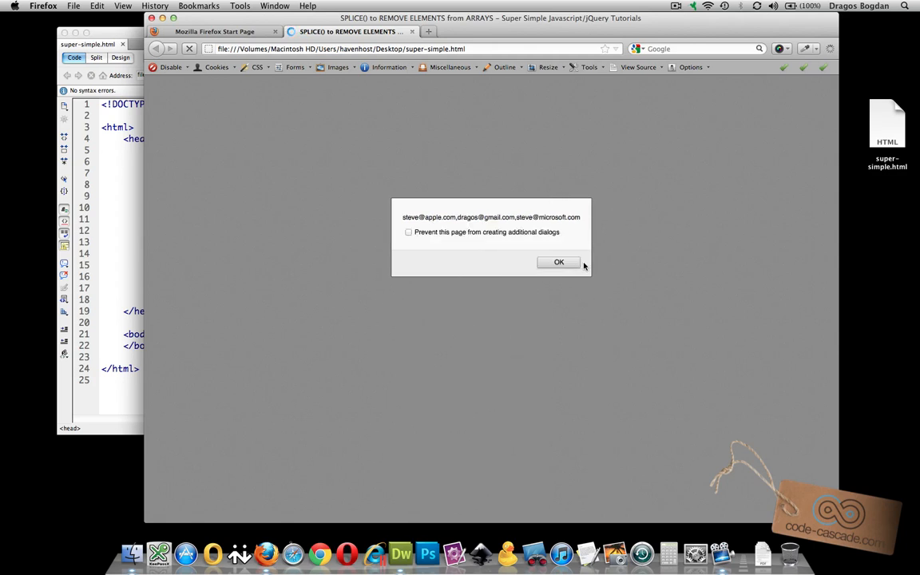
mouse_move(461, 233)
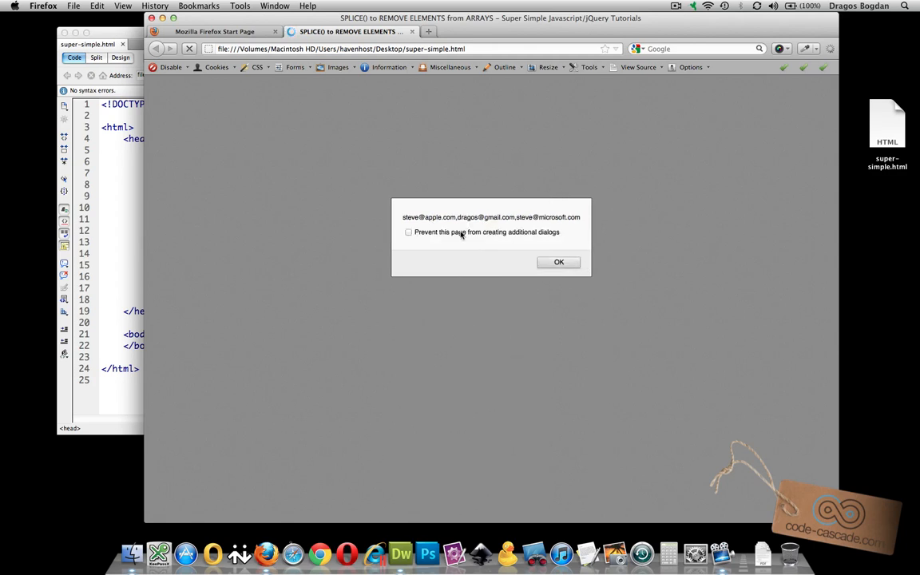